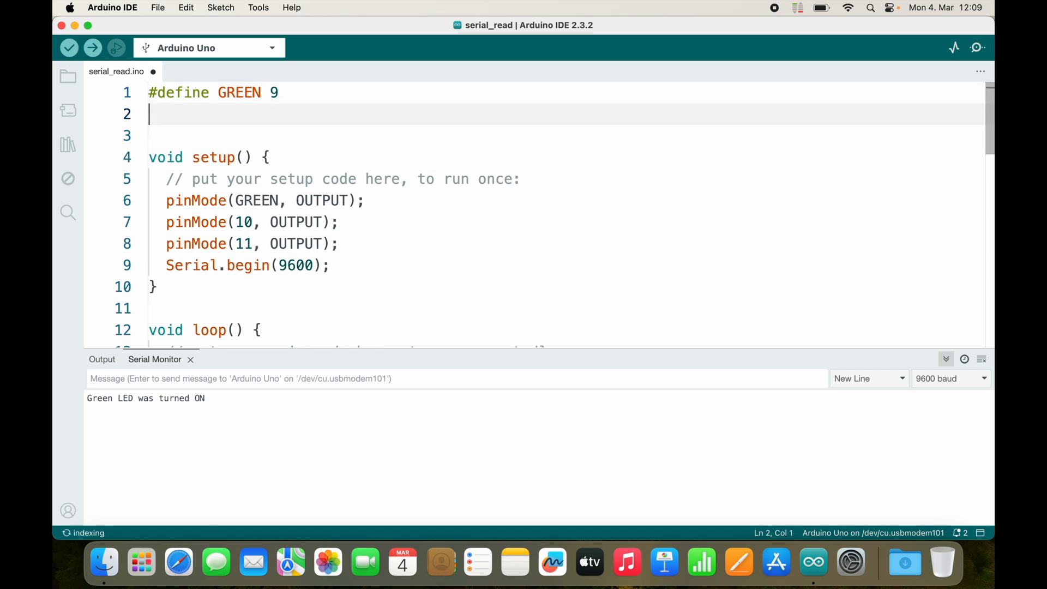
pyautogui.write('#de')
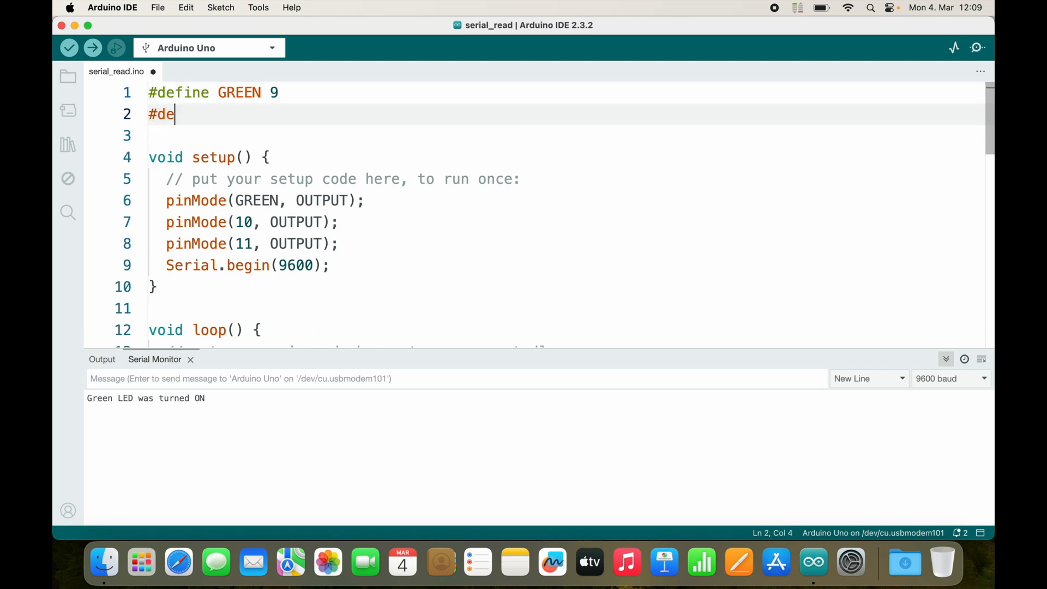
pyautogui.write('fine YELLOW 10')
pyautogui.click(562, 135)
pyautogui.write('#')
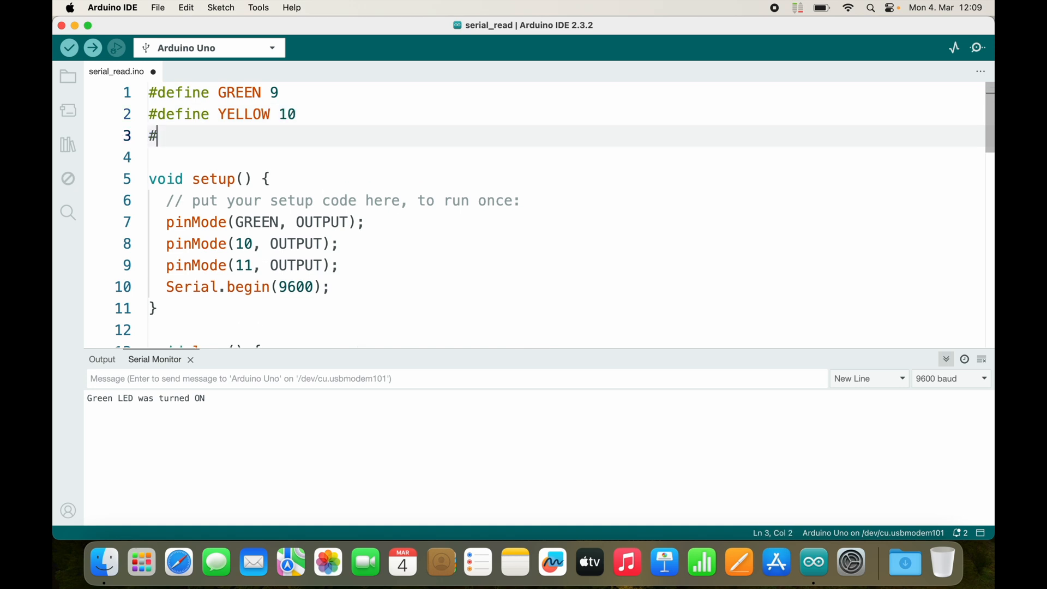
pyautogui.write('define RED')
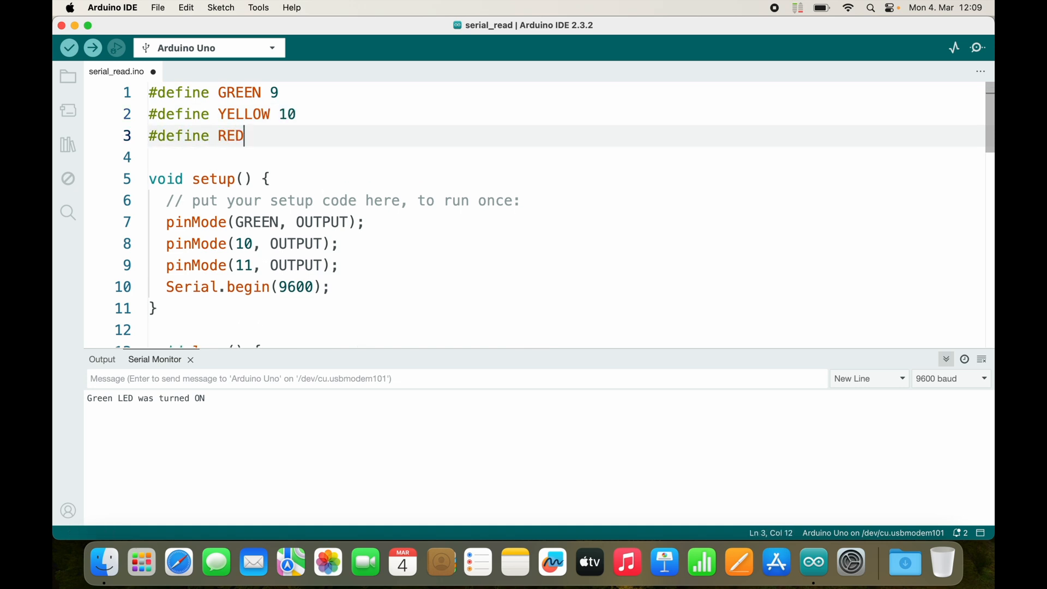
pyautogui.write('11')
pyautogui.click(566, 265)
pyautogui.write('R')
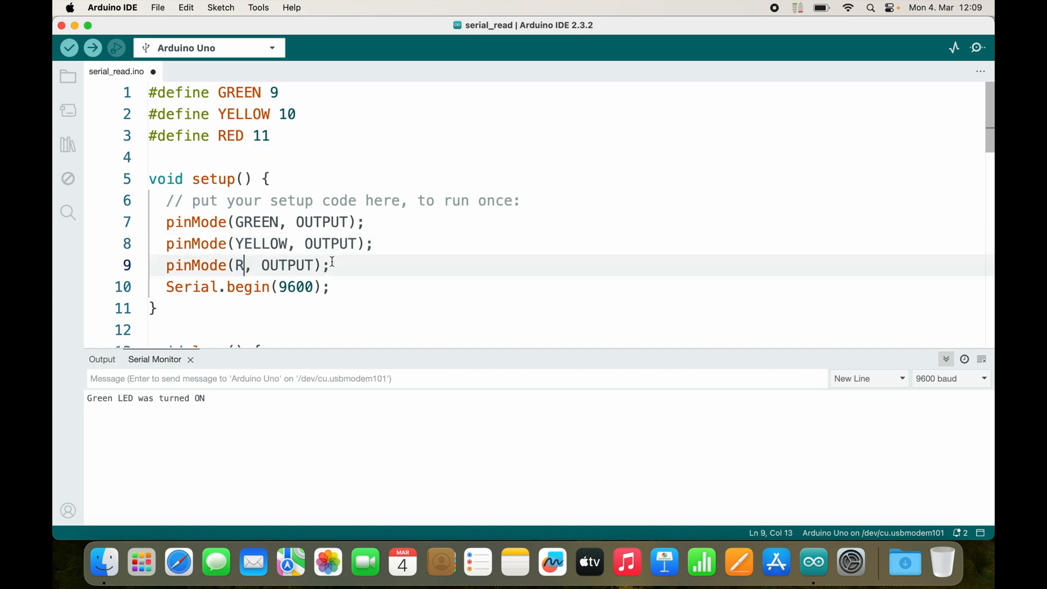
pyautogui.write('ED')
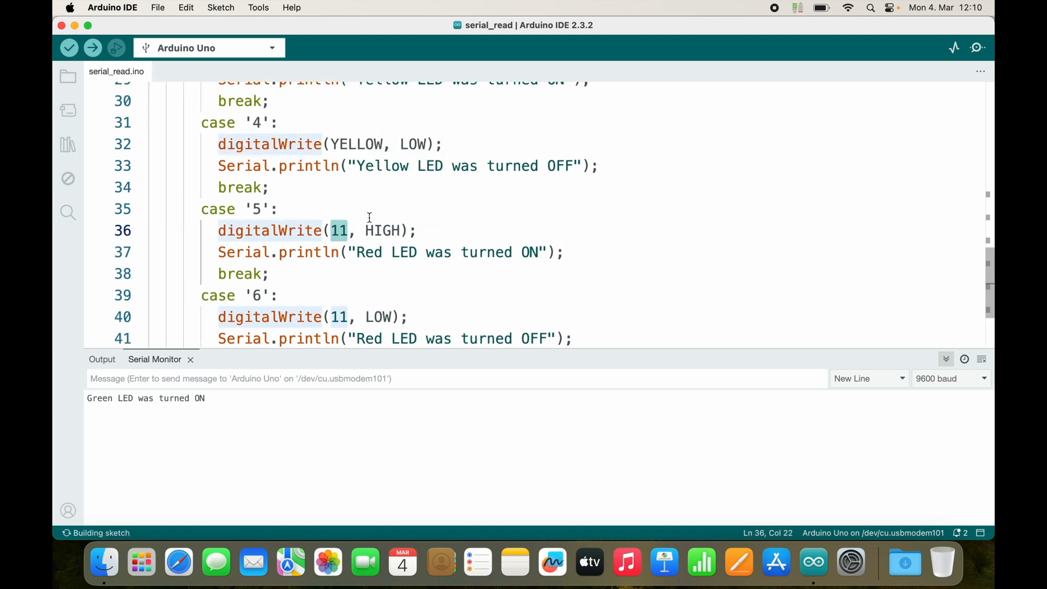
pyautogui.write('RED')
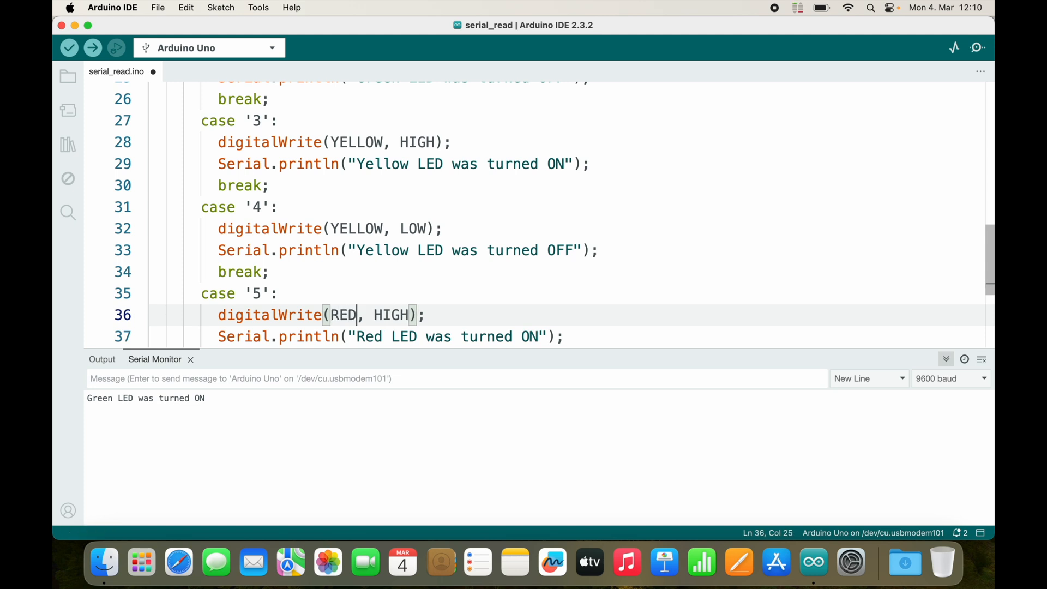